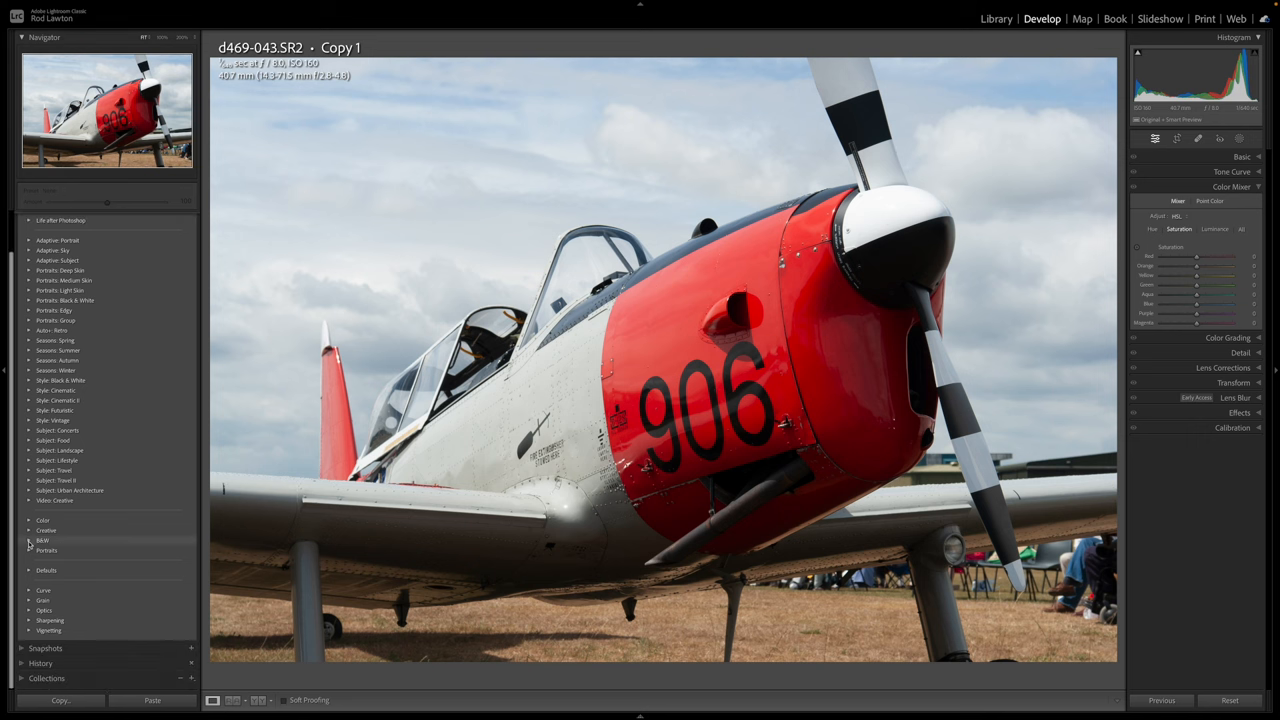
- Preview several black-and-white presets from the B&W preset group on the aircraft photo
{"action": "left_click", "coordinate": [42, 540]}
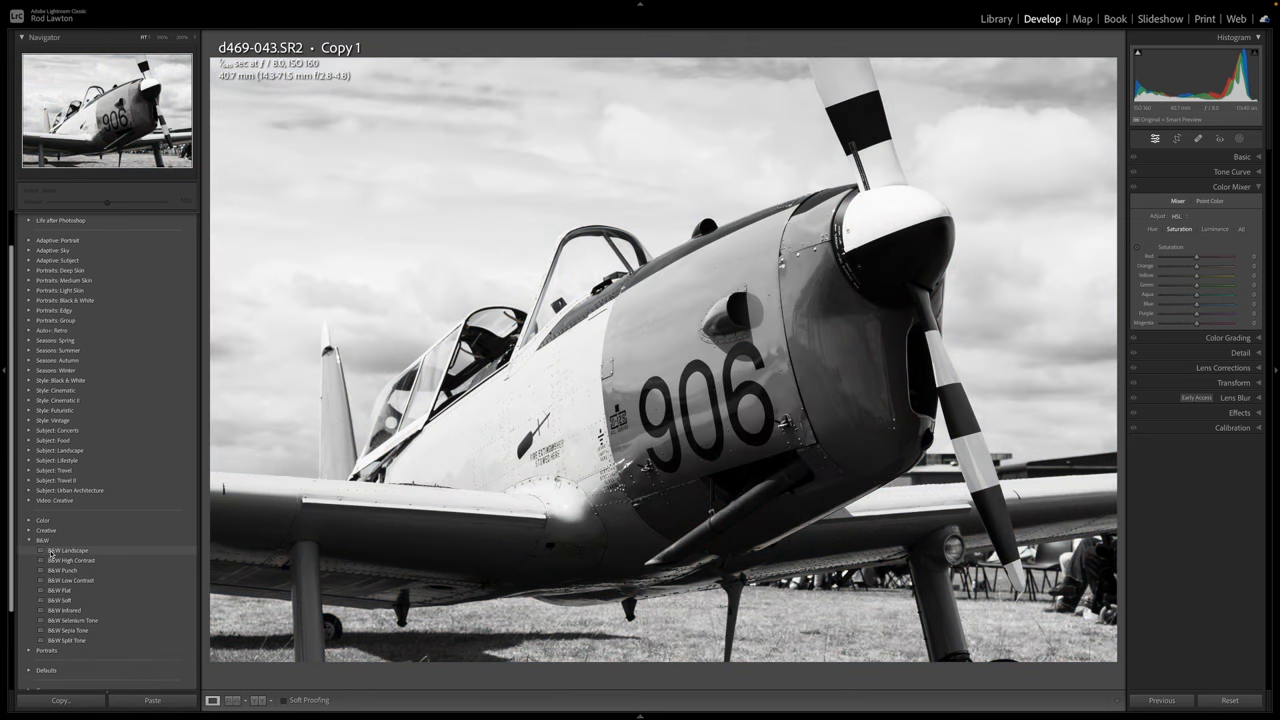
{"action": "left_click", "coordinate": [60, 570]}
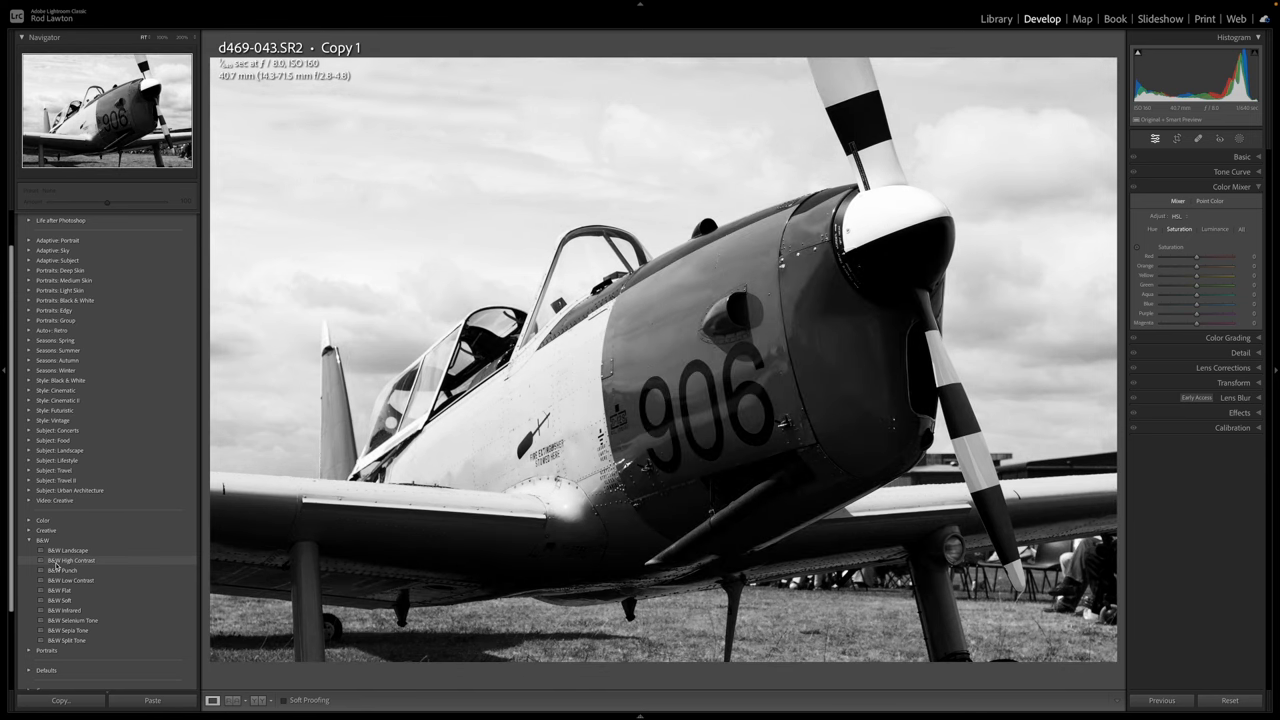
{"action": "left_click", "coordinate": [70, 580]}
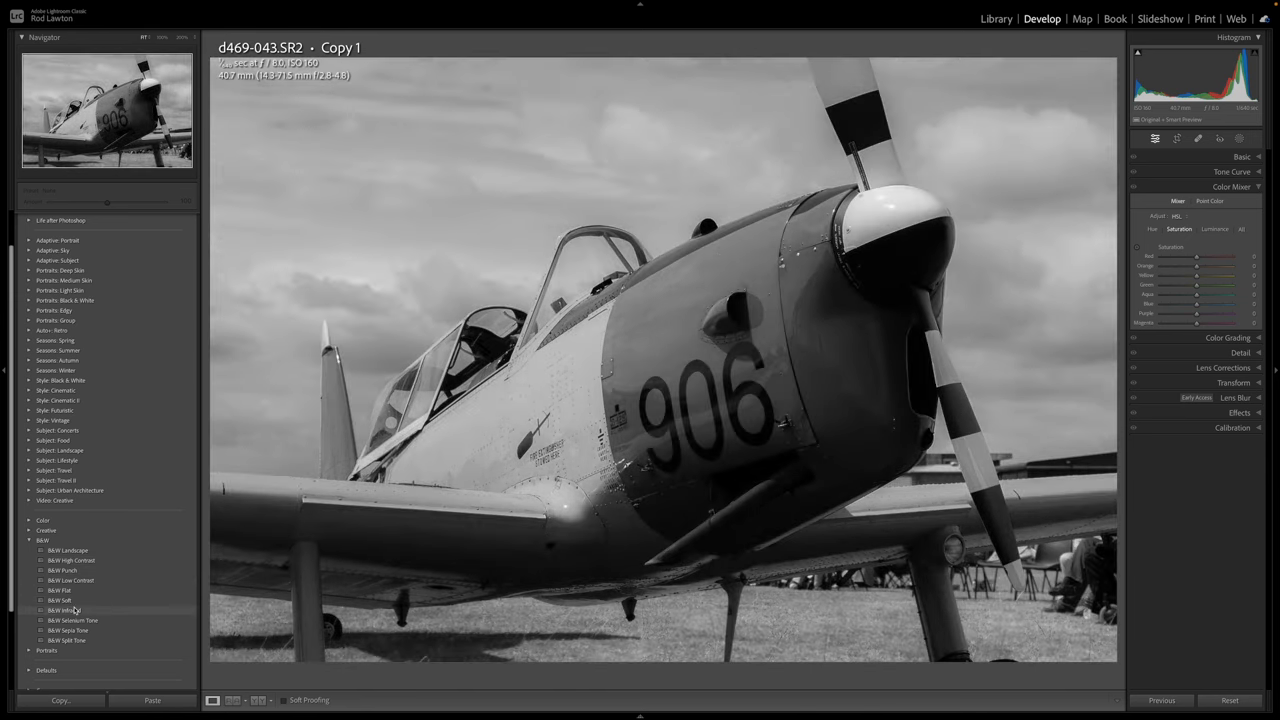
{"action": "left_click", "coordinate": [68, 630]}
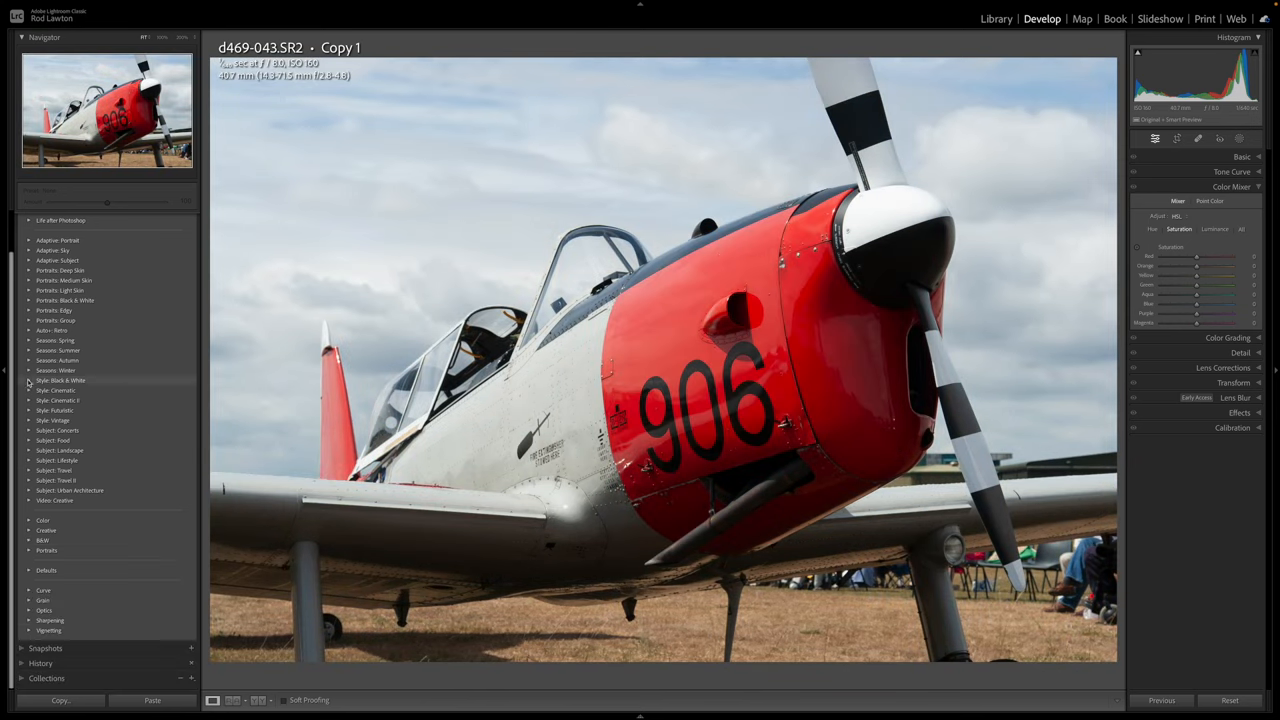
- Preview toned and tinted presets from another group, then settle on a black-and-white preset
{"action": "left_click", "coordinate": [30, 380]}
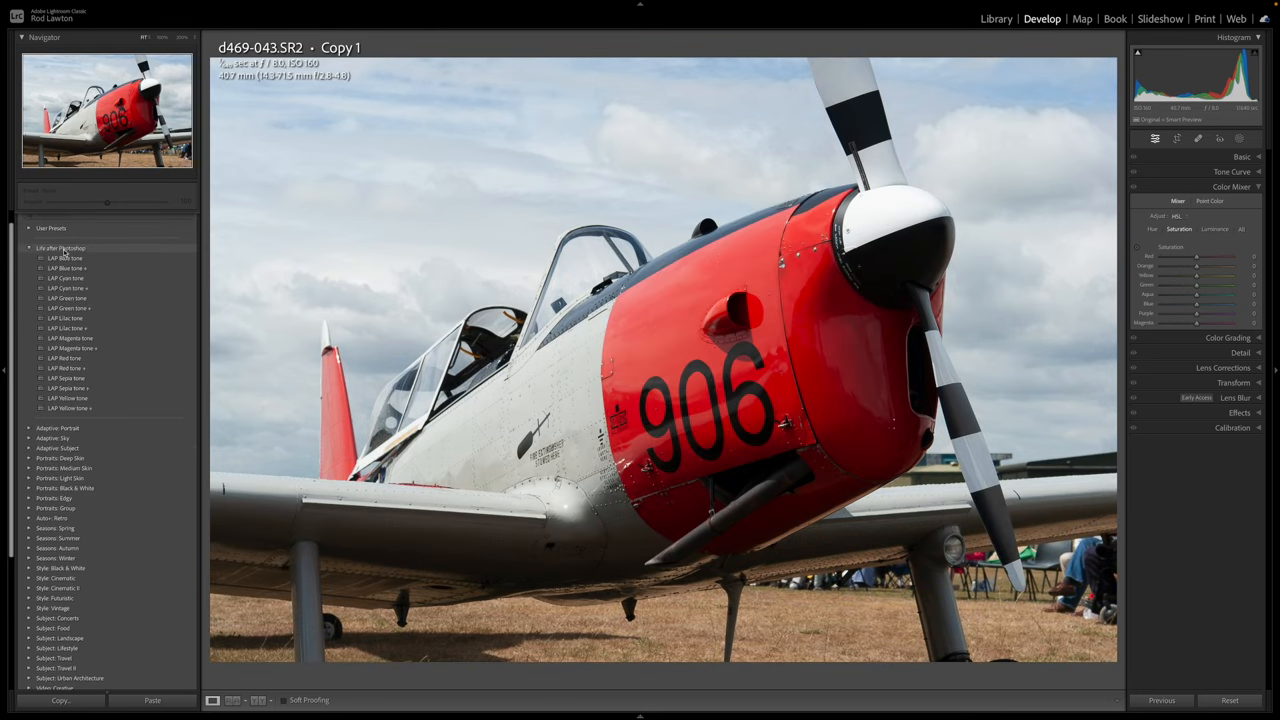
{"action": "left_click", "coordinate": [64, 288]}
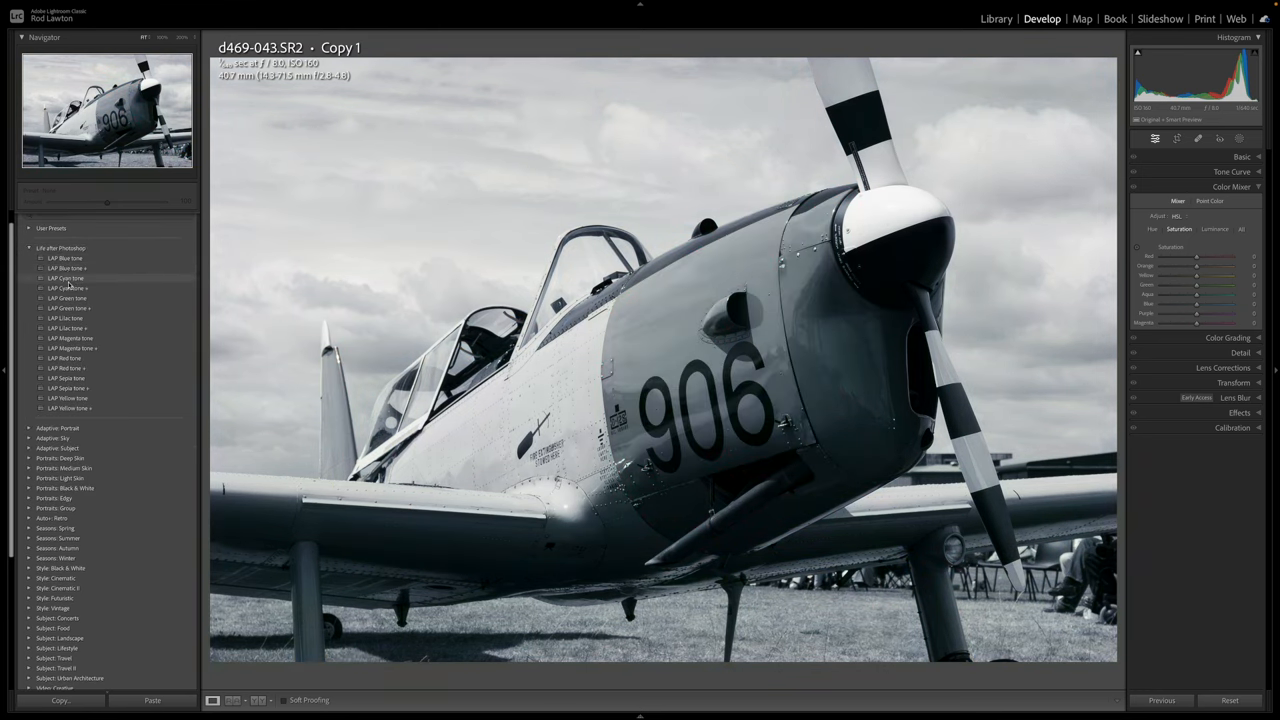
{"action": "left_click", "coordinate": [64, 318]}
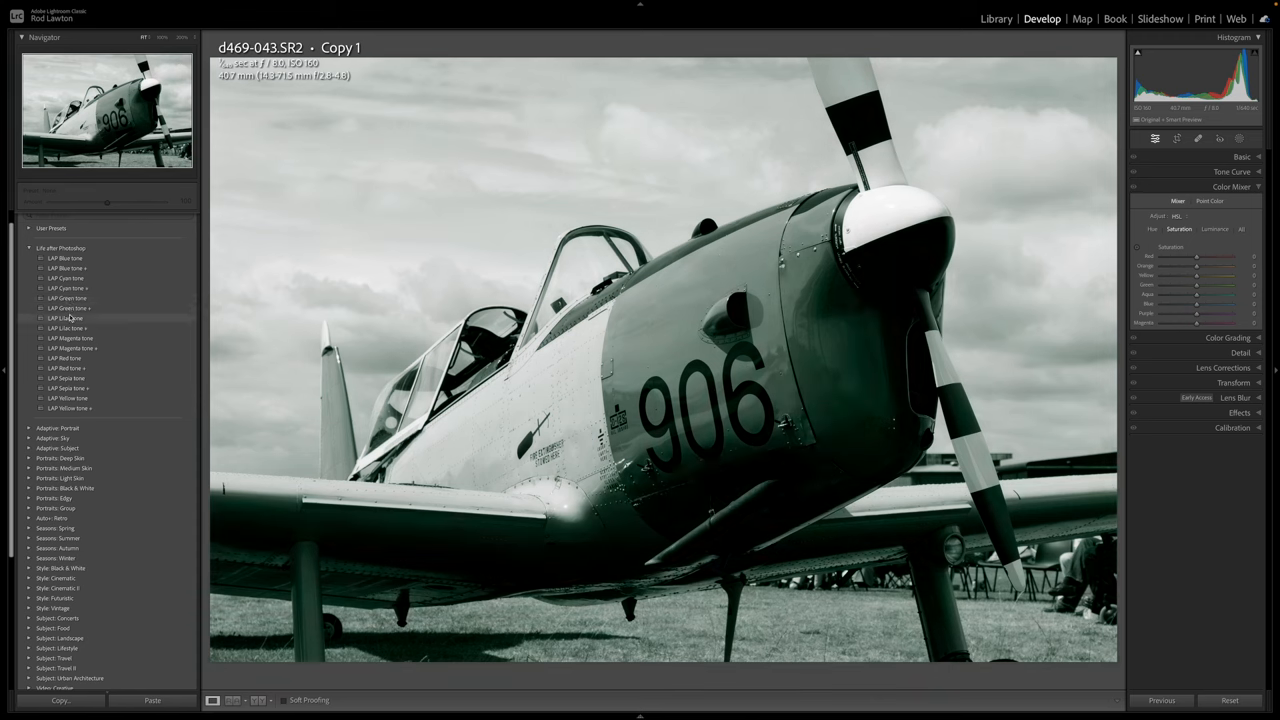
{"action": "left_click", "coordinate": [72, 348]}
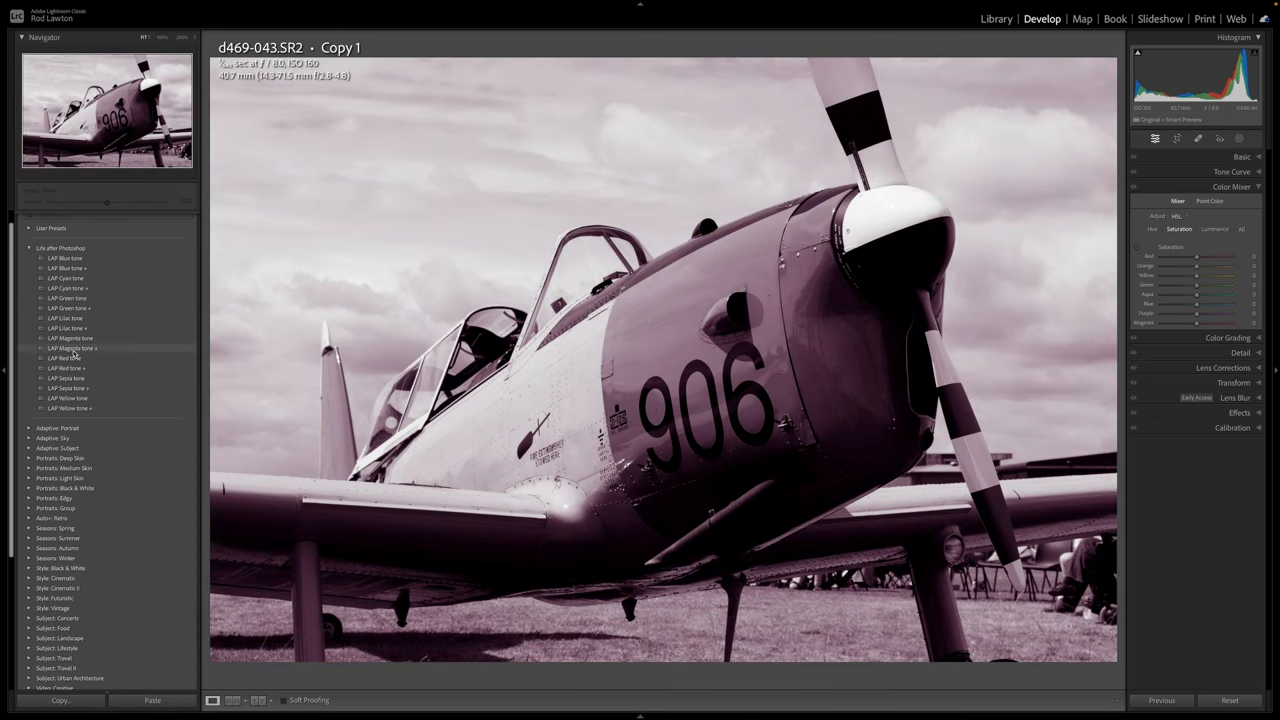
{"action": "left_click", "coordinate": [54, 500]}
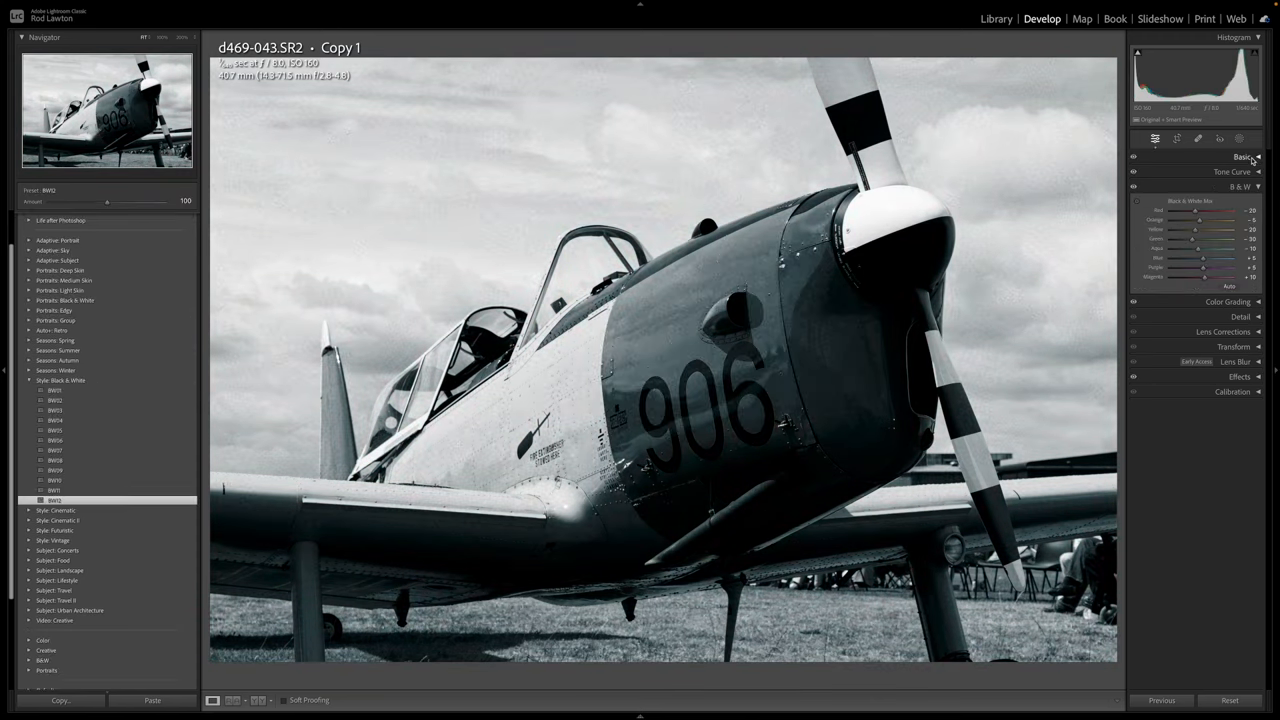
- Reset the photo's profile from Adobe Monochrome back to Adobe Color
{"action": "left_click", "coordinate": [1244, 156]}
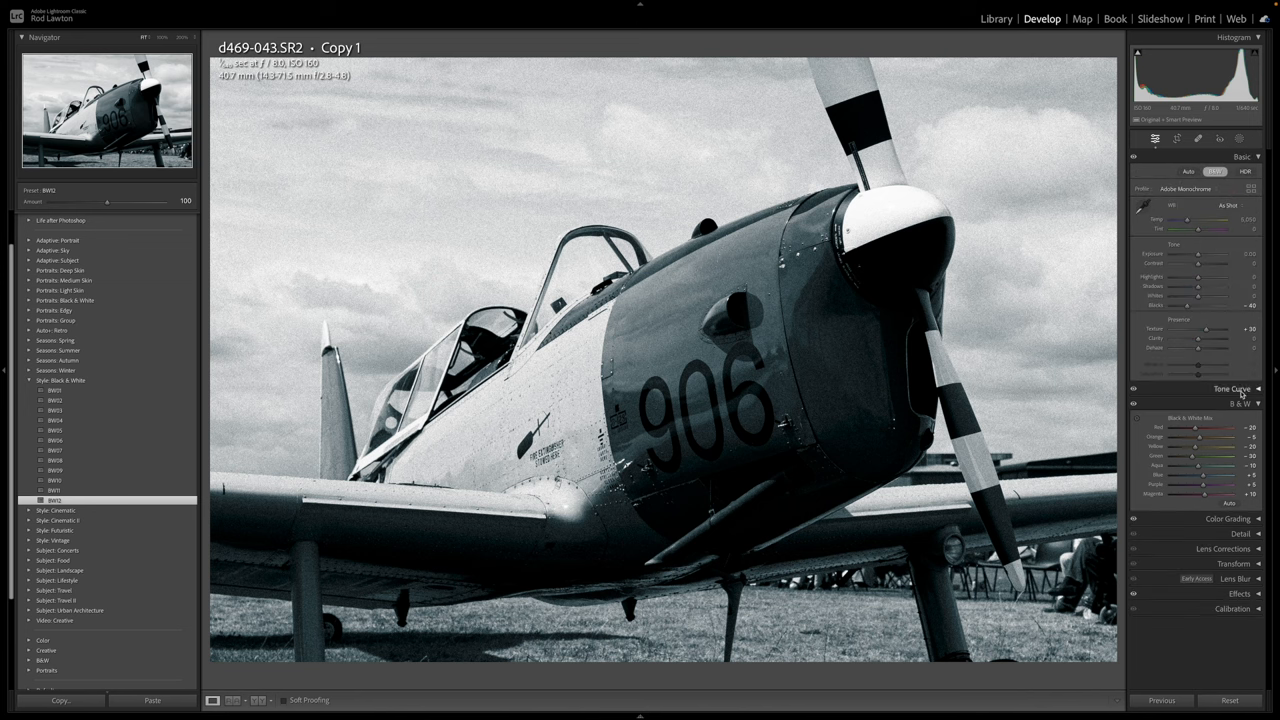
{"action": "left_click", "coordinate": [1232, 388]}
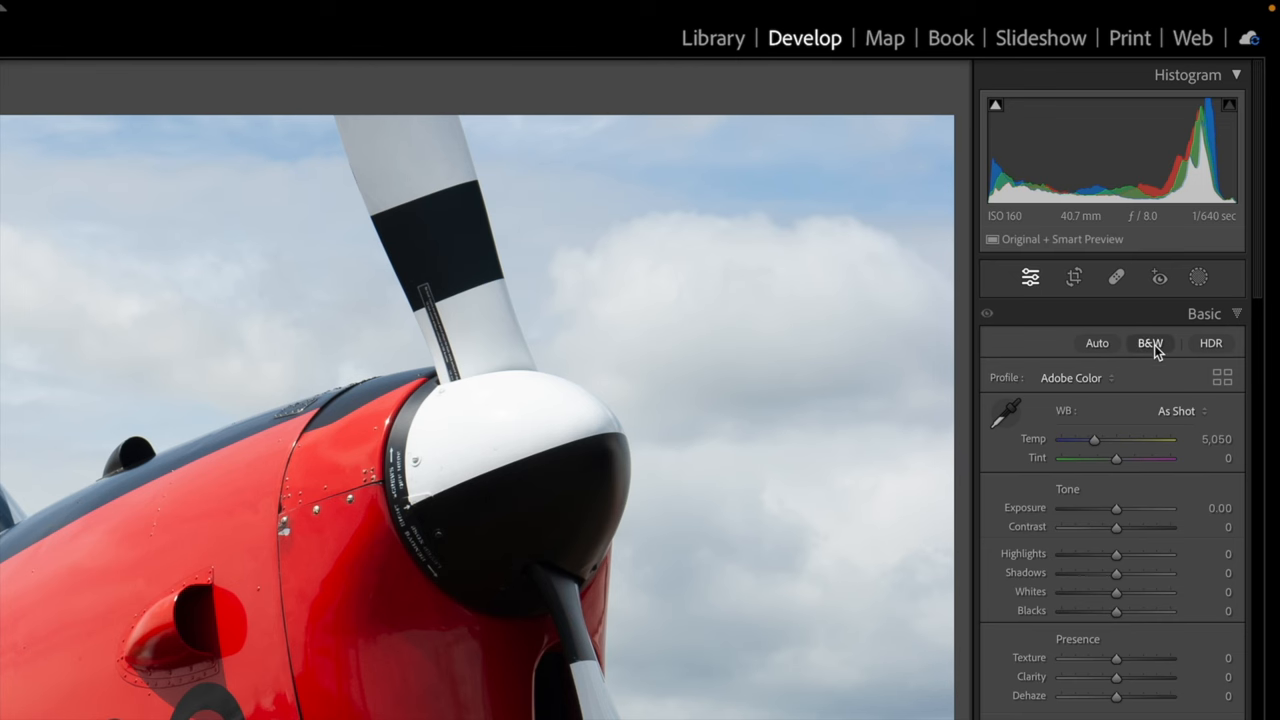
{"action": "left_click", "coordinate": [1148, 344]}
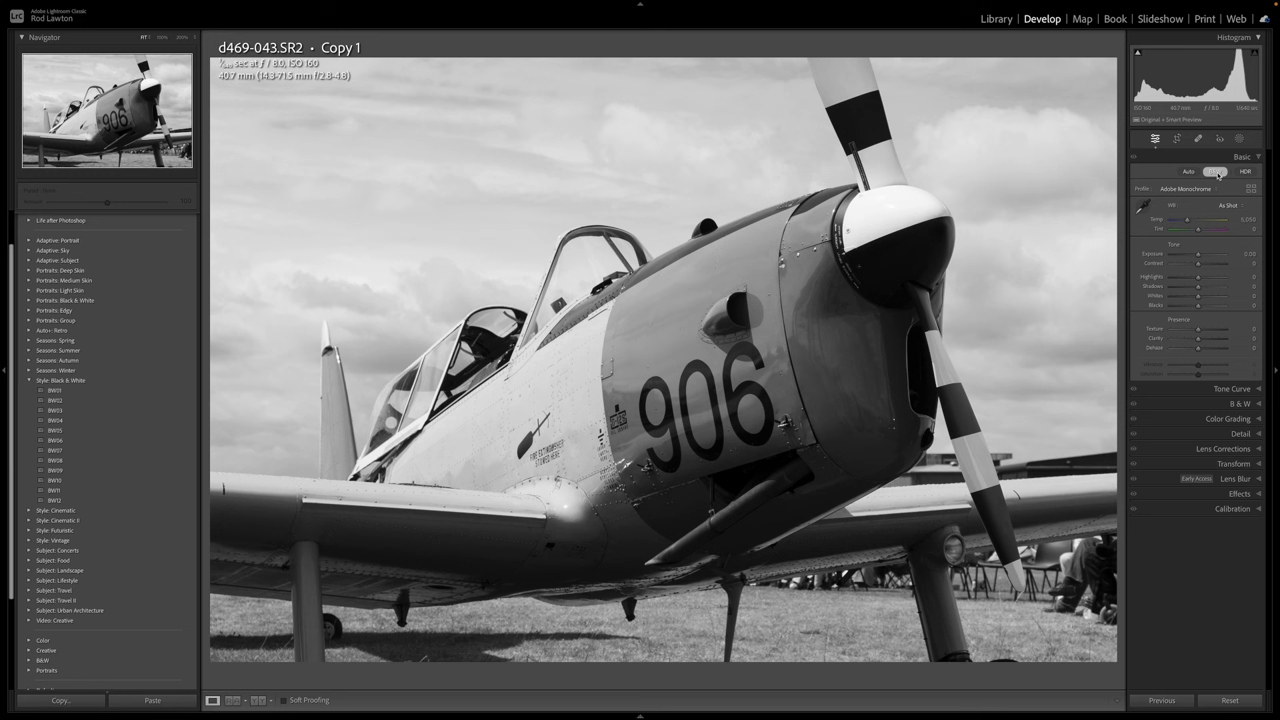
{"action": "left_click", "coordinate": [1216, 172]}
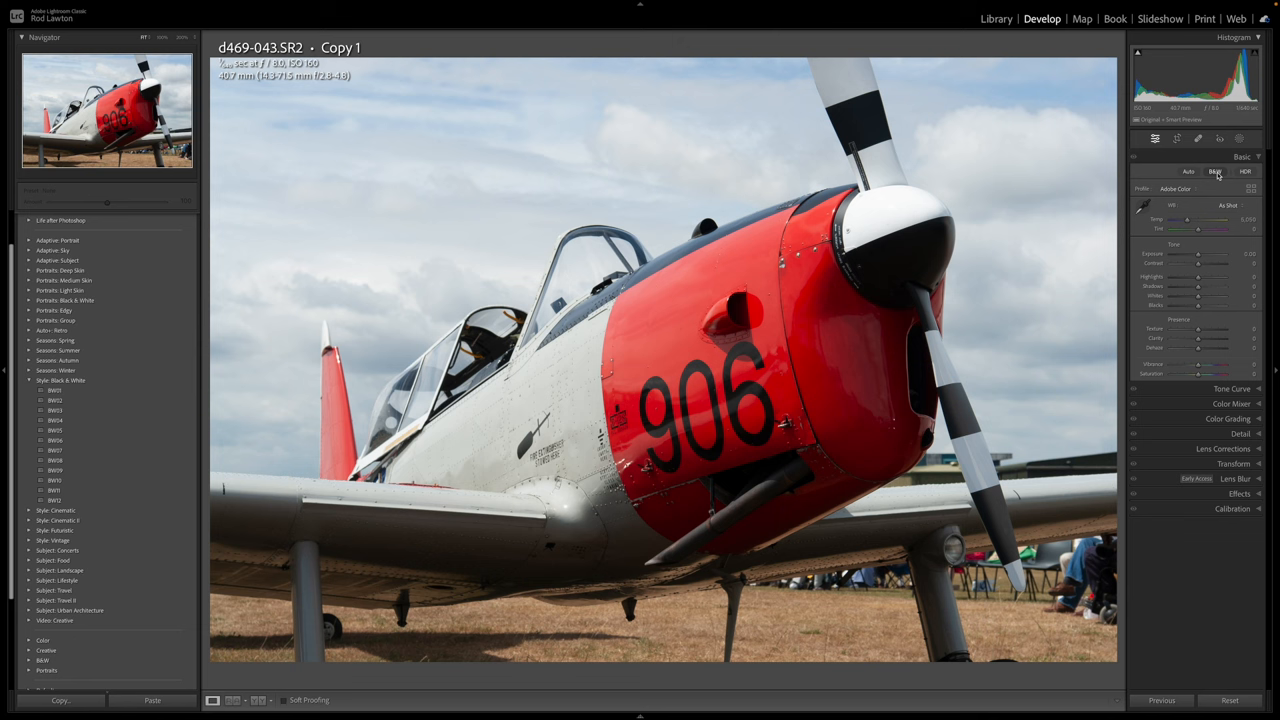
- Convert the photo to black and white and push shadows and contrast for darker, textured clouds
{"action": "left_click", "coordinate": [1214, 172]}
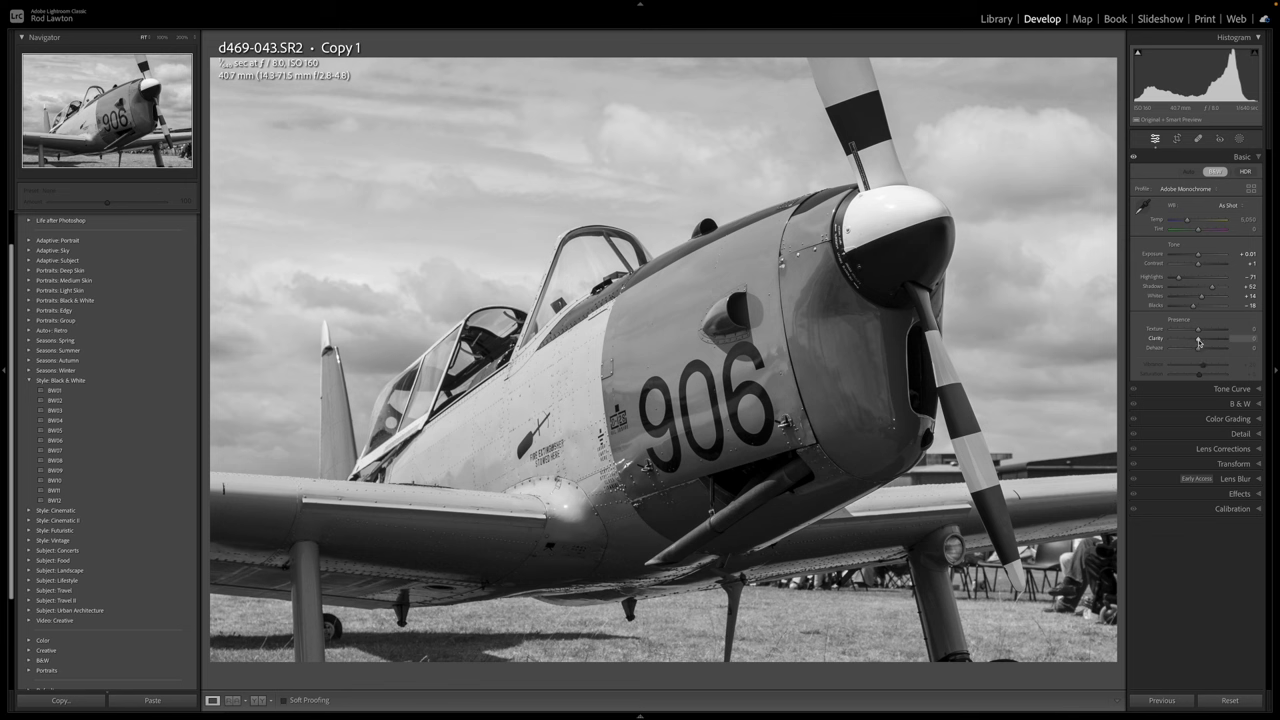
{"action": "left_click_drag", "start_coordinate": [1196, 338], "coordinate": [1224, 338]}
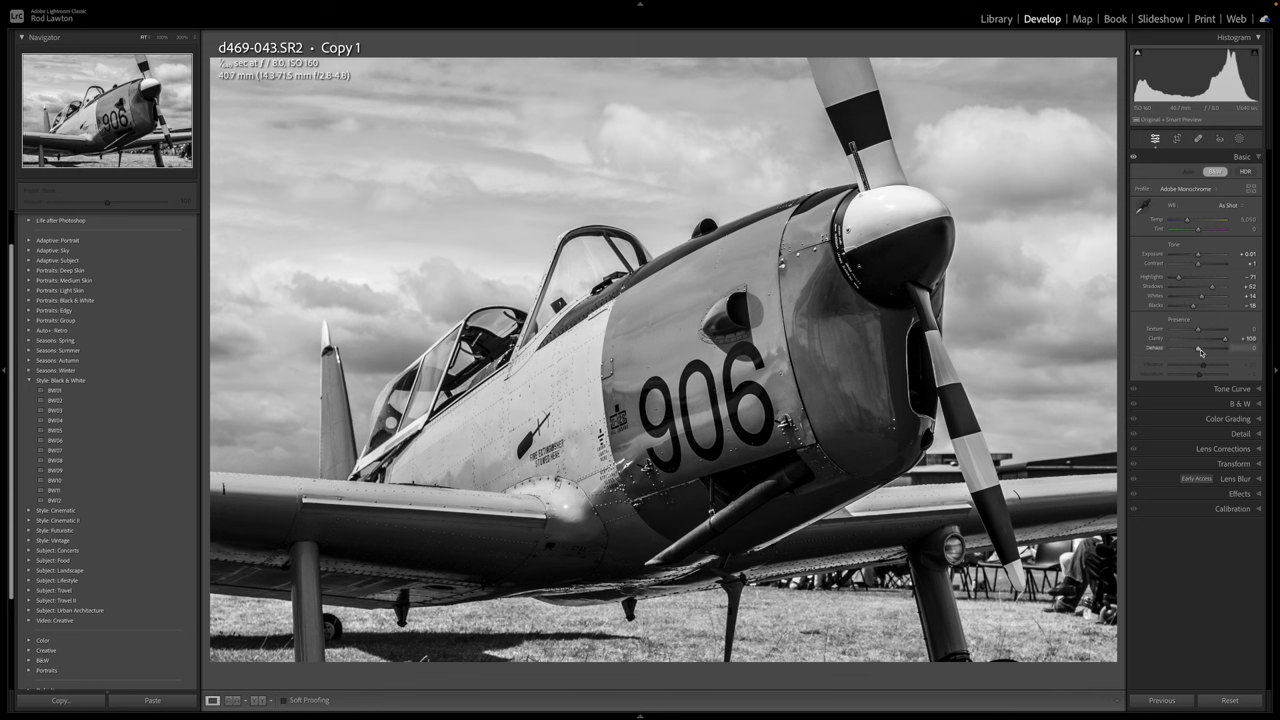
{"action": "left_click_drag", "start_coordinate": [1200, 348], "coordinate": [1216, 348]}
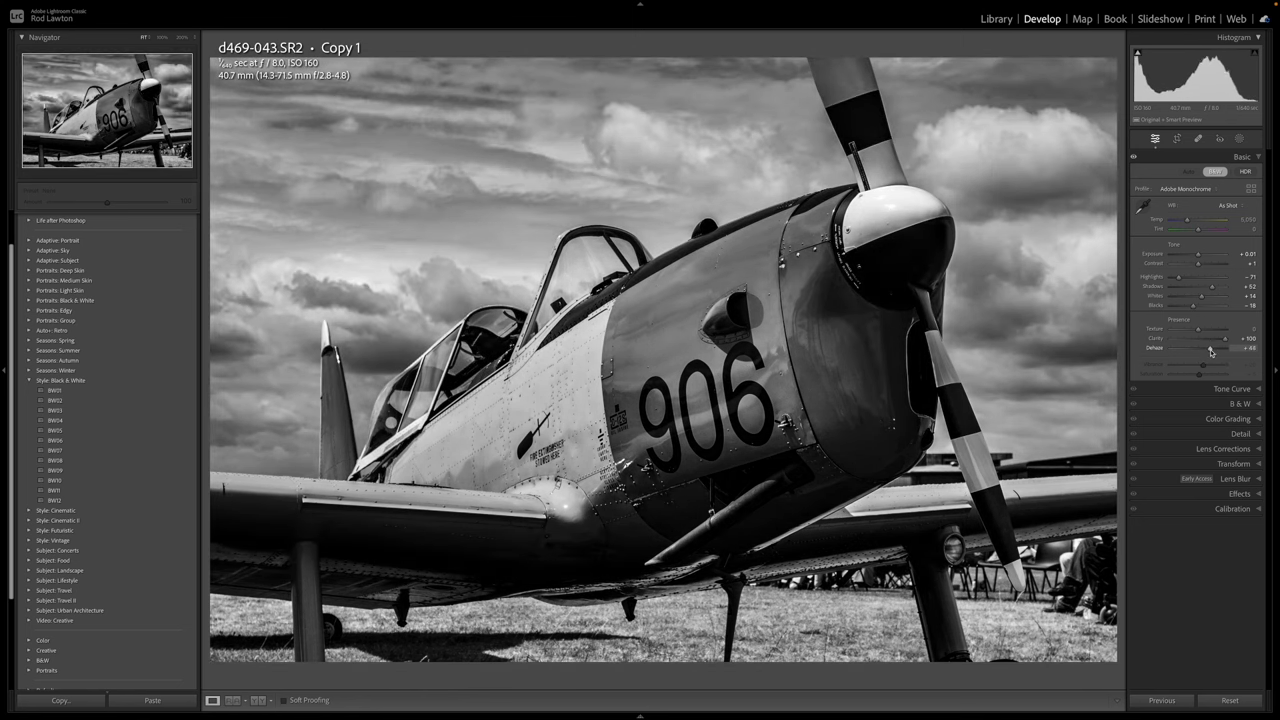
{"action": "left_click_drag", "start_coordinate": [1204, 348], "coordinate": [1198, 348]}
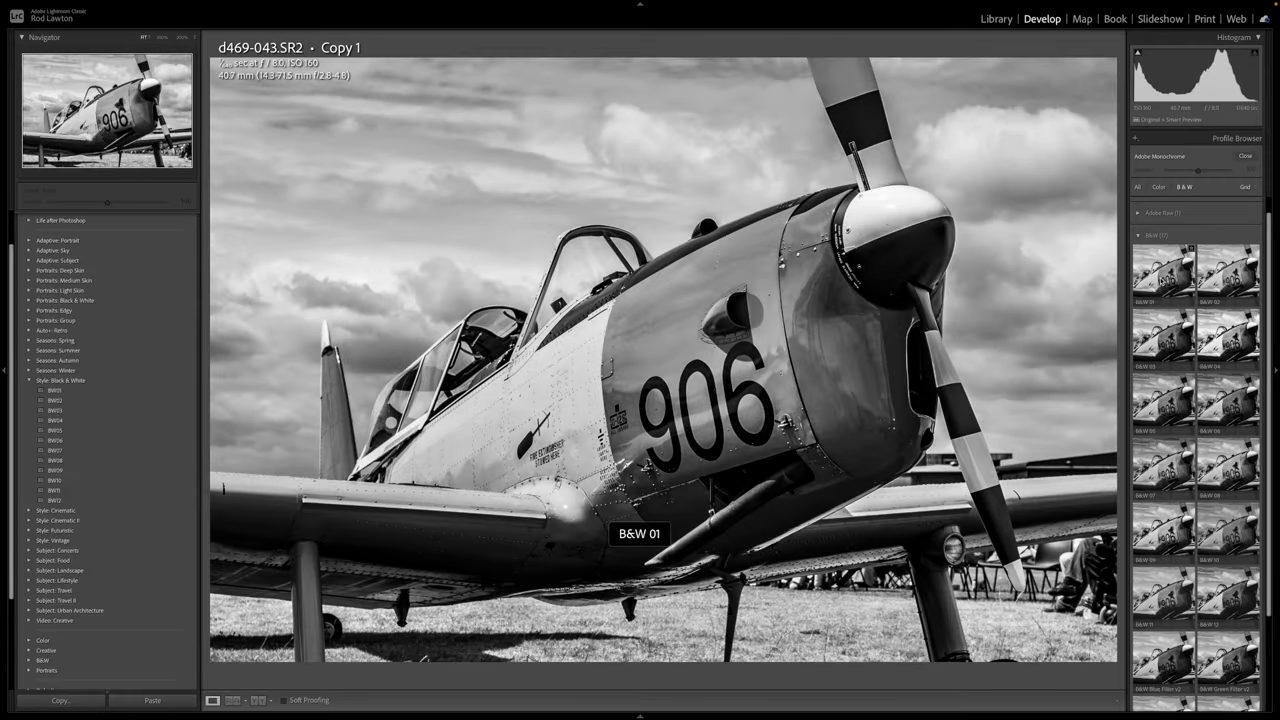
- Return from the Profile Browser and refine the tone sliders of the monochrome image
{"action": "left_click", "coordinate": [1244, 156]}
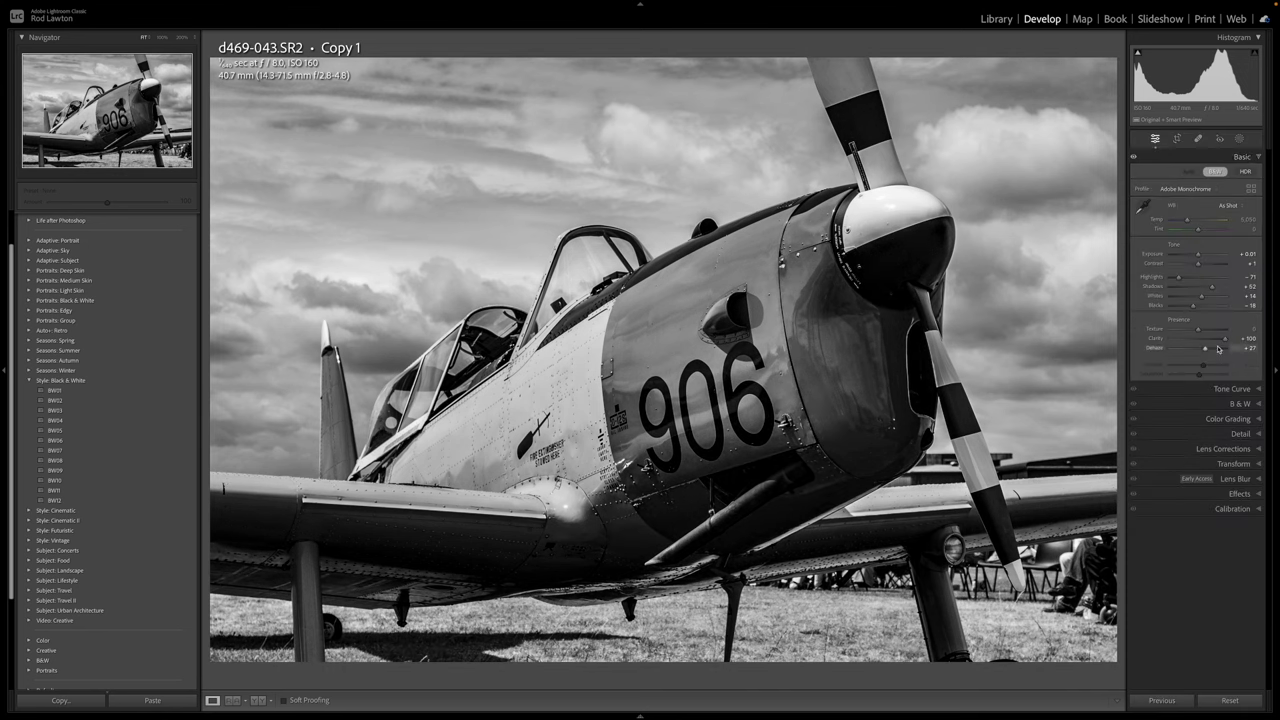
{"action": "left_click_drag", "start_coordinate": [1204, 348], "coordinate": [1216, 348]}
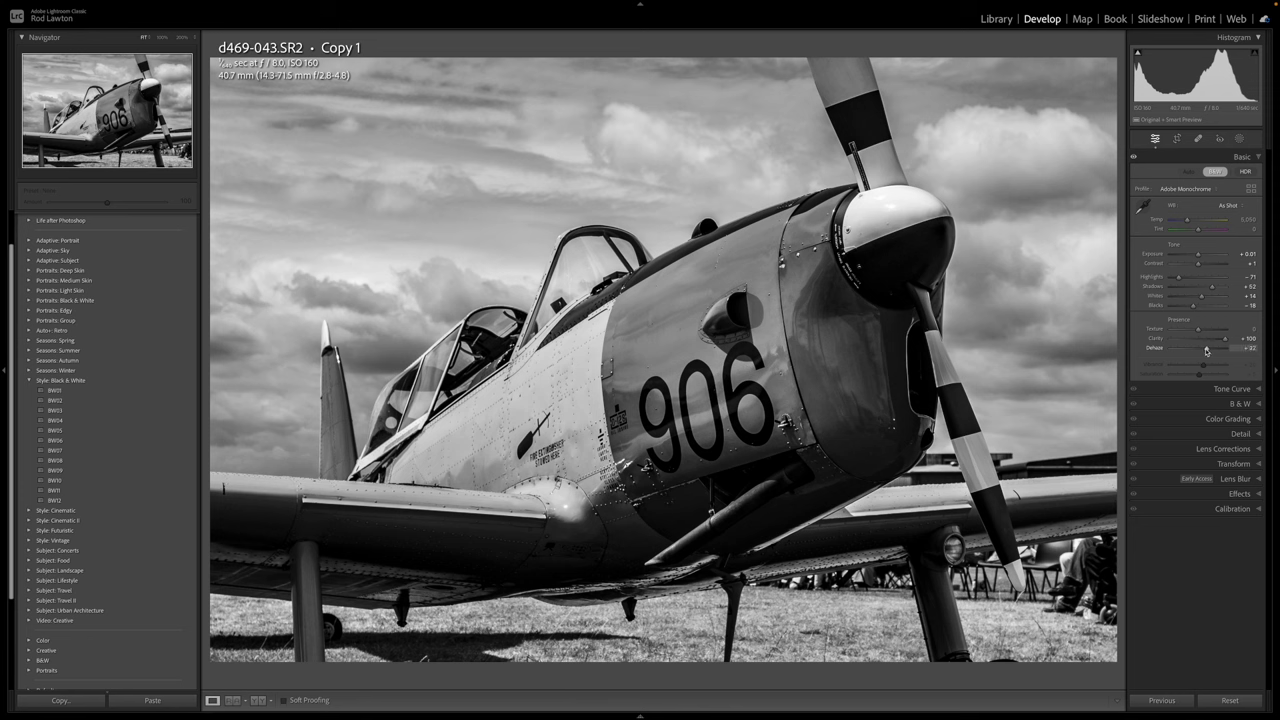
{"action": "left_click_drag", "start_coordinate": [1210, 350], "coordinate": [1200, 350]}
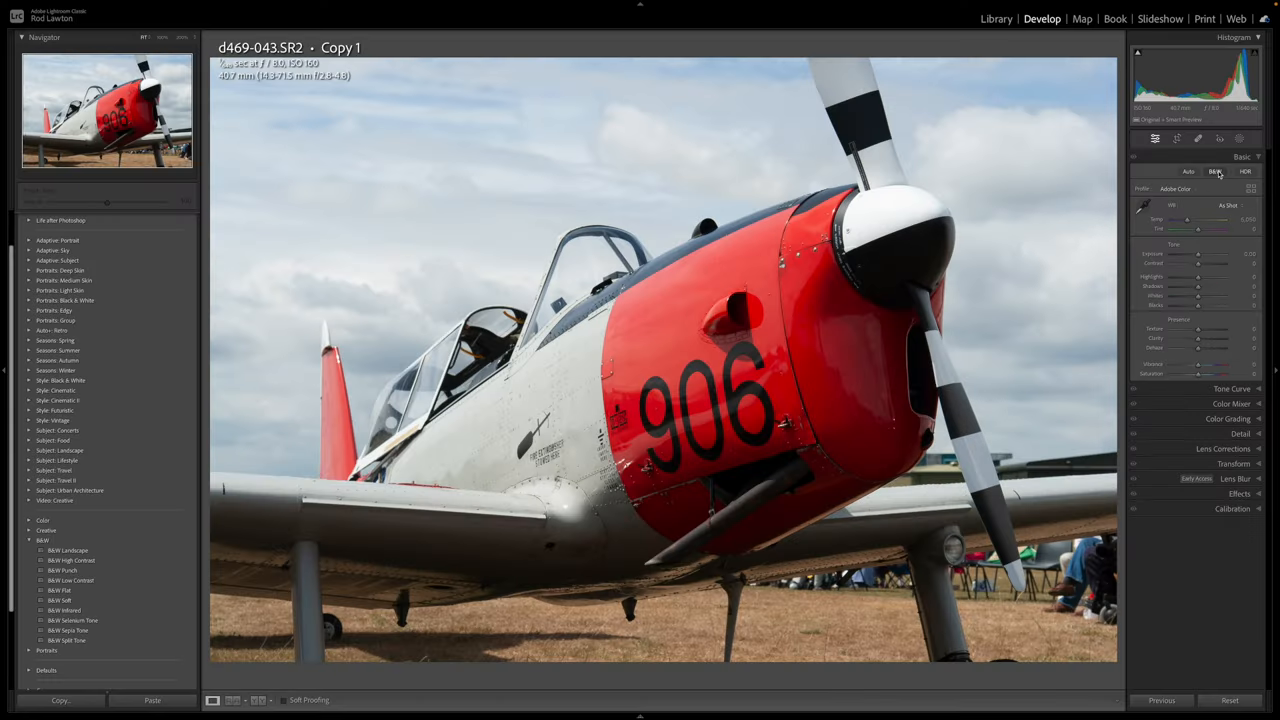
- Convert to black and white, darken the blue sky in the B&W Mix and tune the red fuselage tone
{"action": "left_click", "coordinate": [1214, 172]}
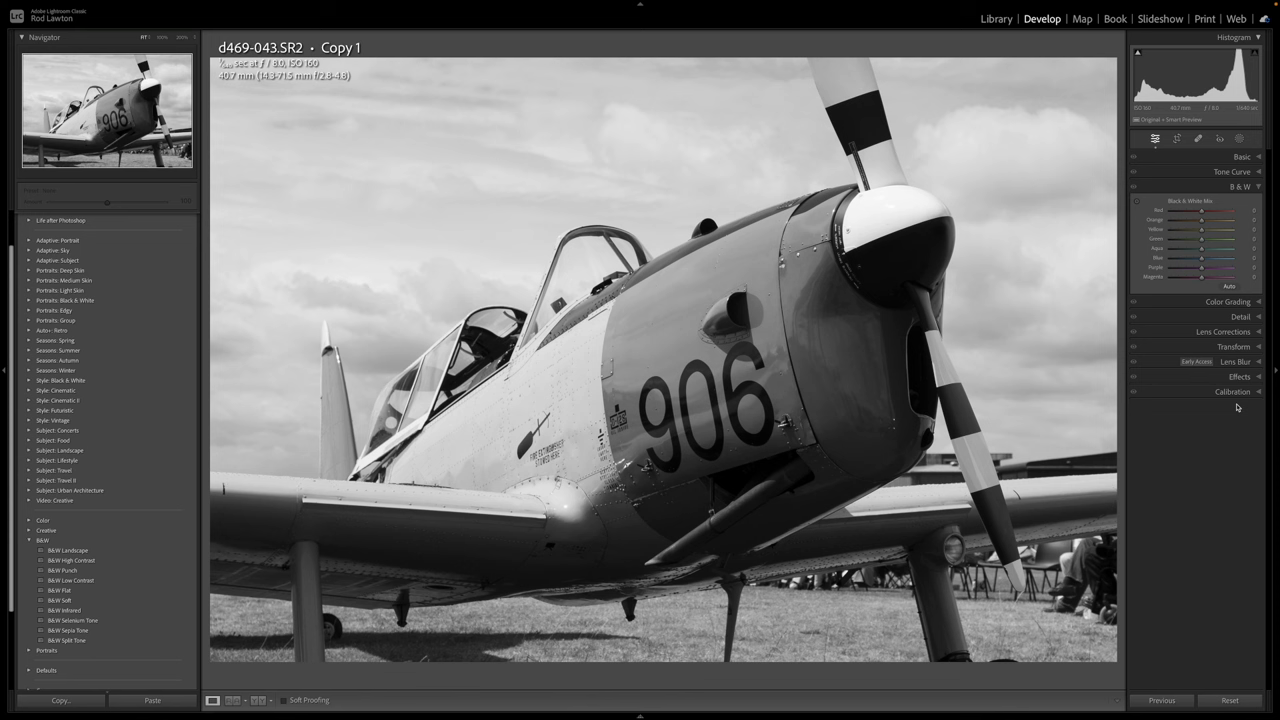
{"action": "mouse_move", "coordinate": [1204, 262]}
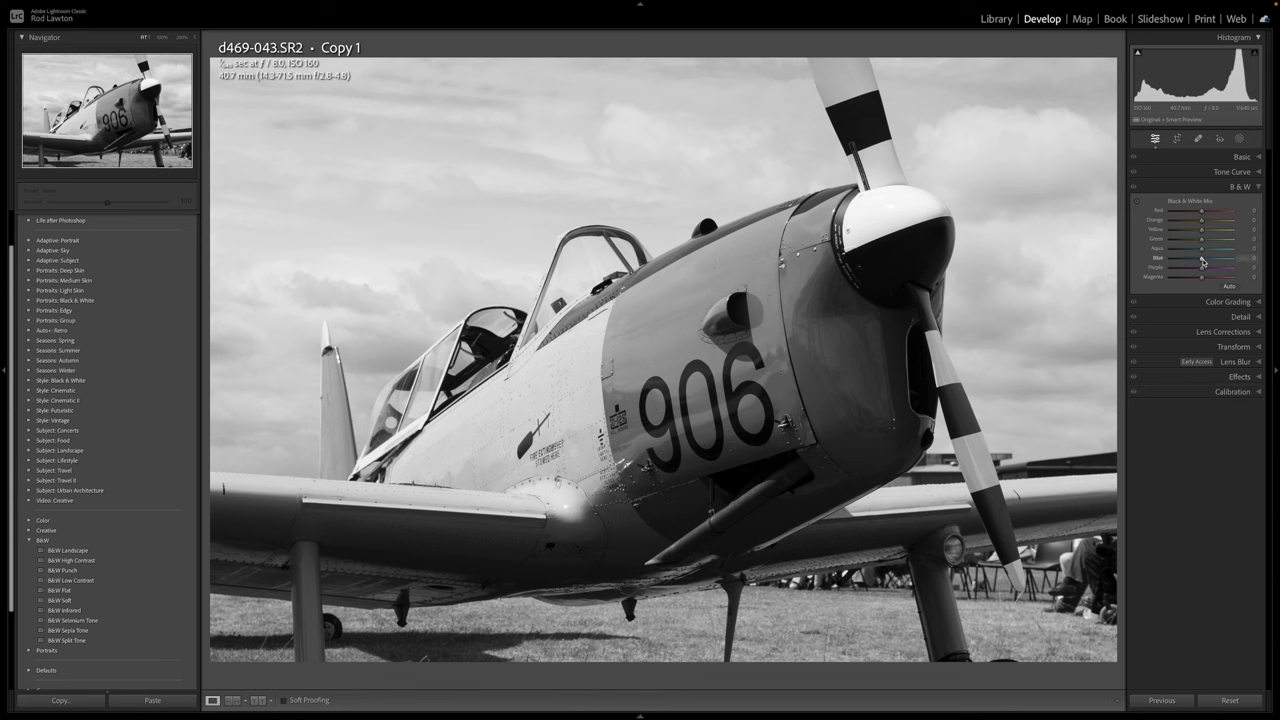
{"action": "left_click_drag", "start_coordinate": [1200, 258], "coordinate": [1250, 258]}
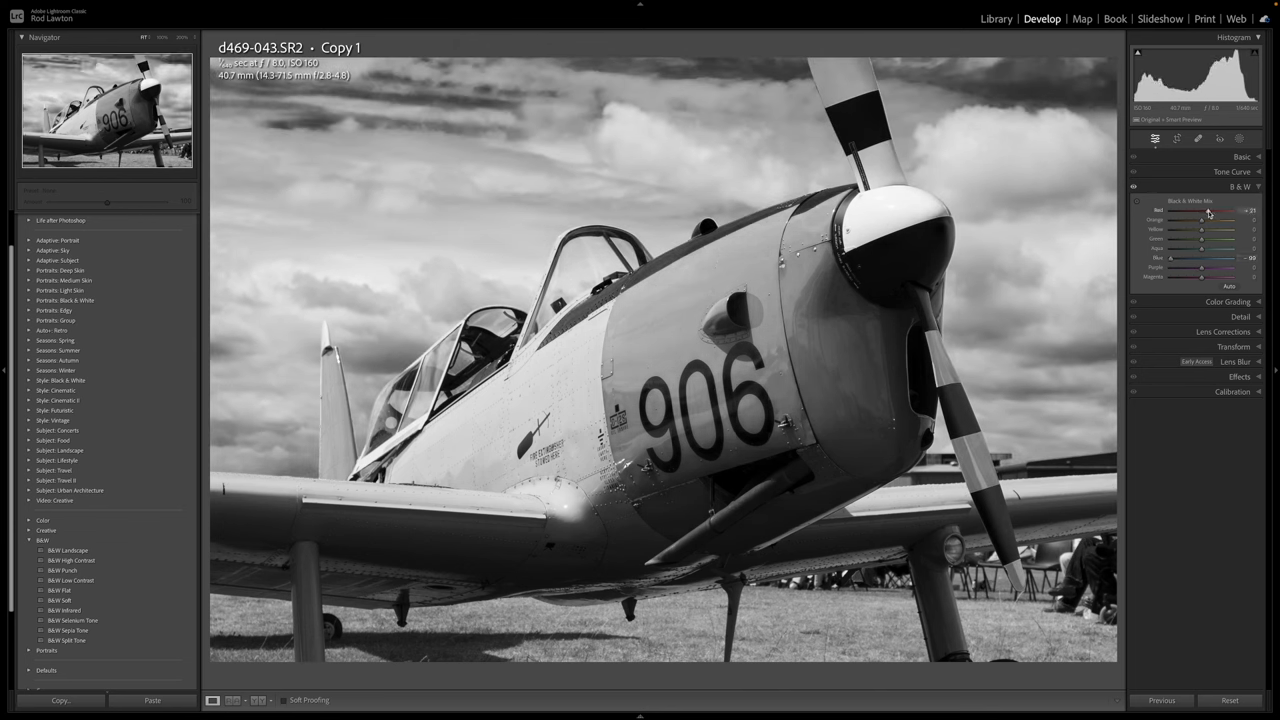
{"action": "left_click_drag", "start_coordinate": [1204, 212], "coordinate": [1218, 212]}
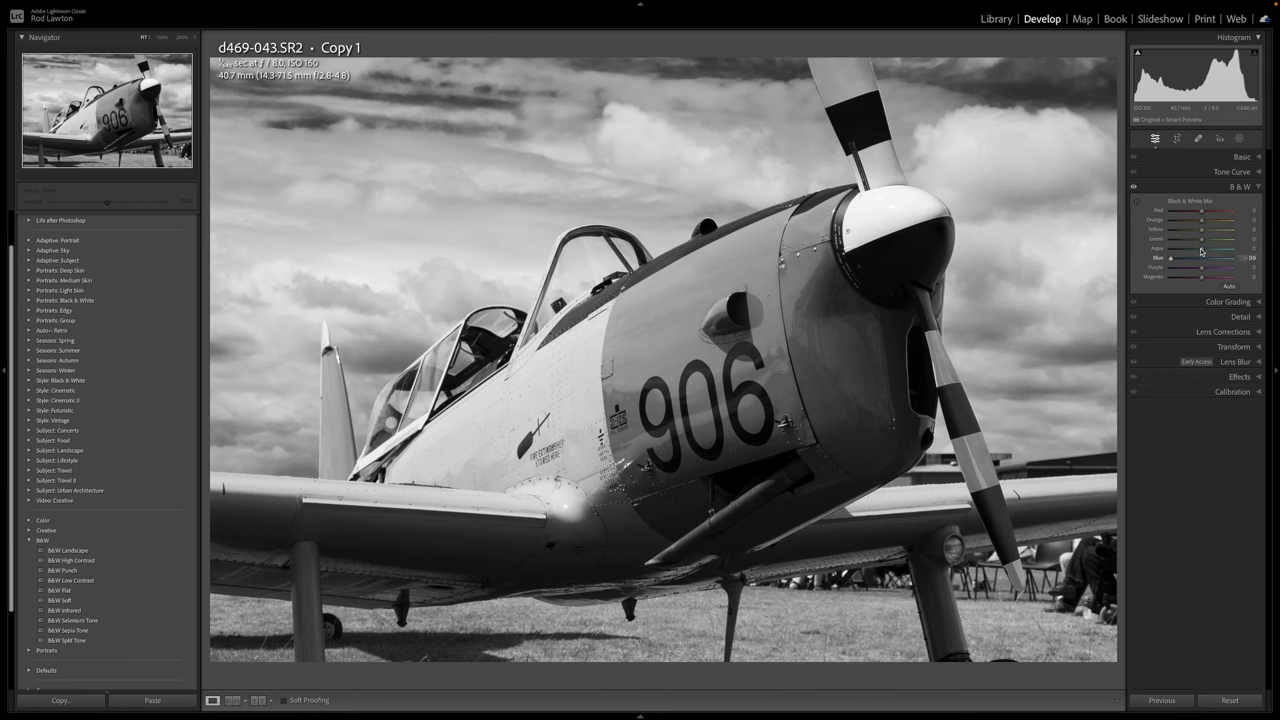
{"action": "left_click_drag", "start_coordinate": [1200, 210], "coordinate": [1210, 210]}
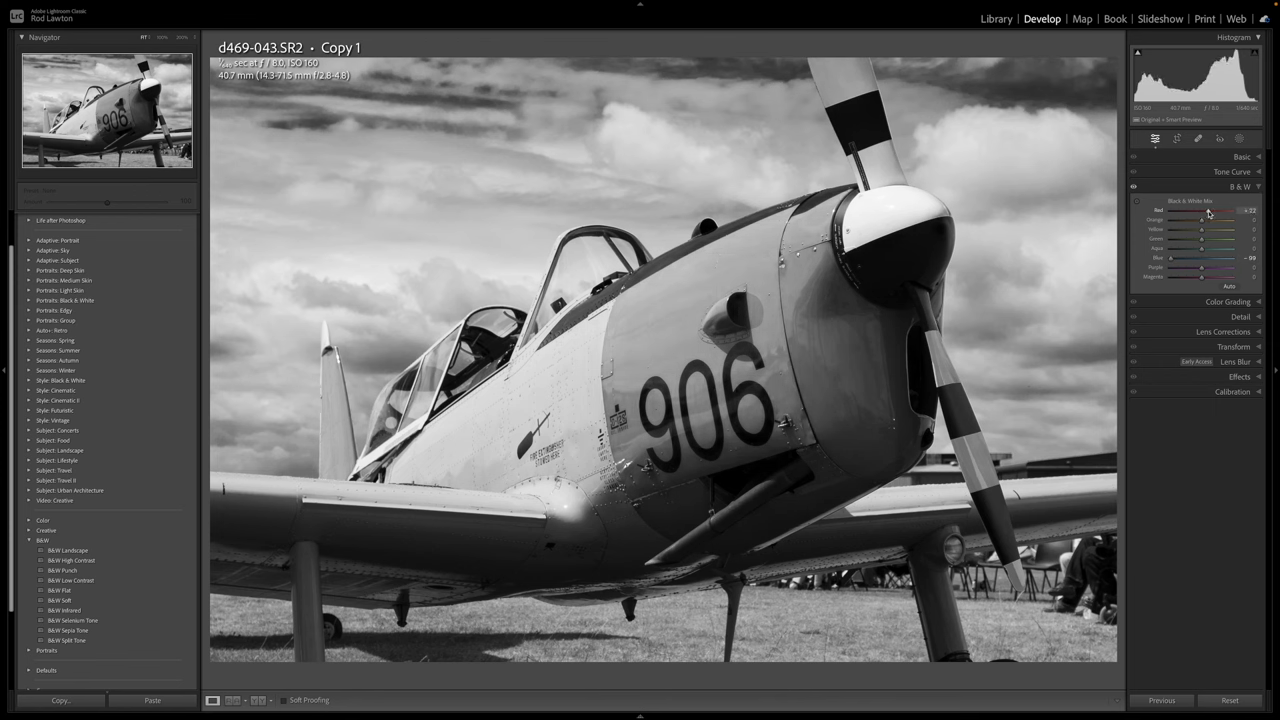
{"action": "left_click_drag", "start_coordinate": [1200, 212], "coordinate": [1216, 212]}
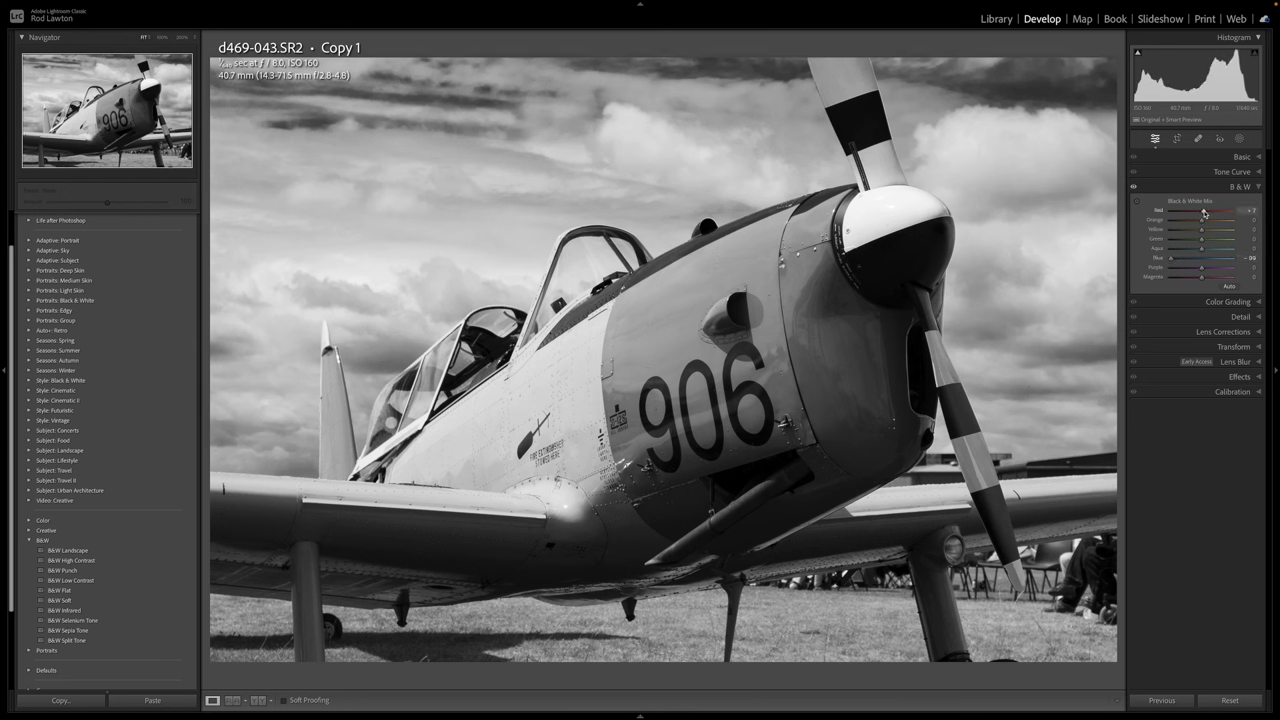
- Set the Red slider in the B&W Mix to control how light the fuselage renders
{"action": "left_click_drag", "start_coordinate": [1204, 212], "coordinate": [1216, 212]}
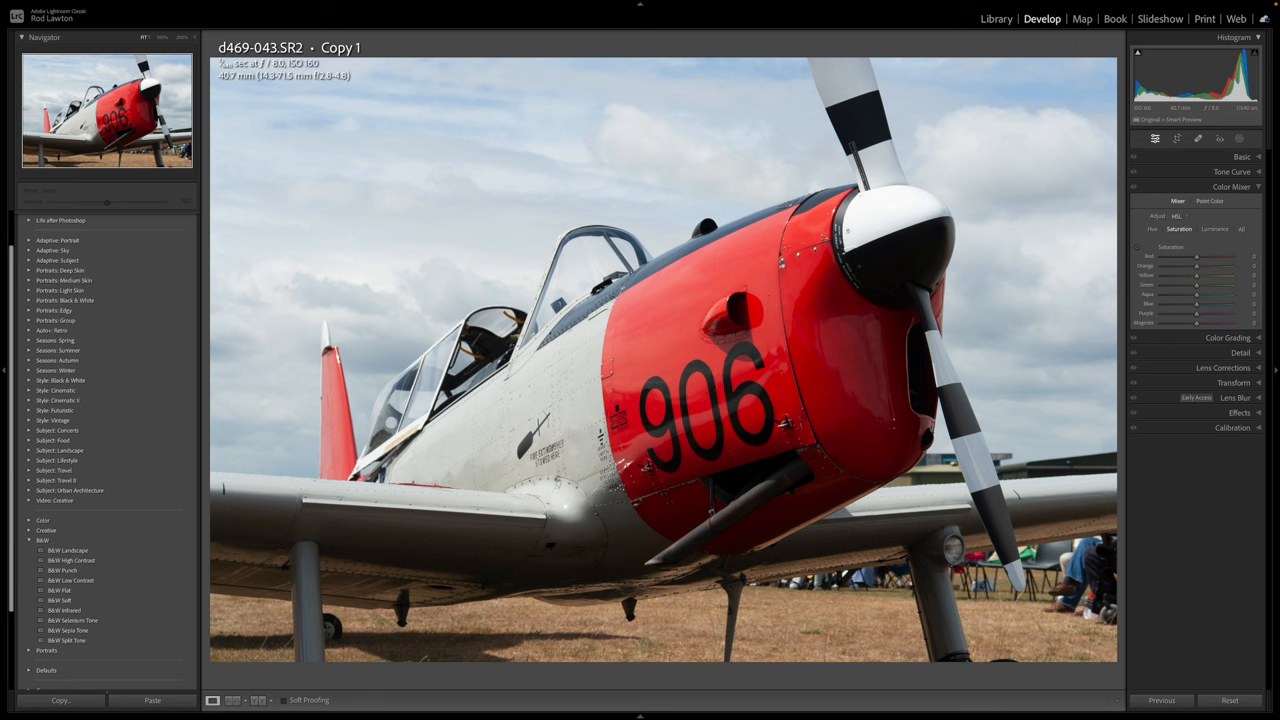
{"action": "mouse_move", "coordinate": [1196, 260]}
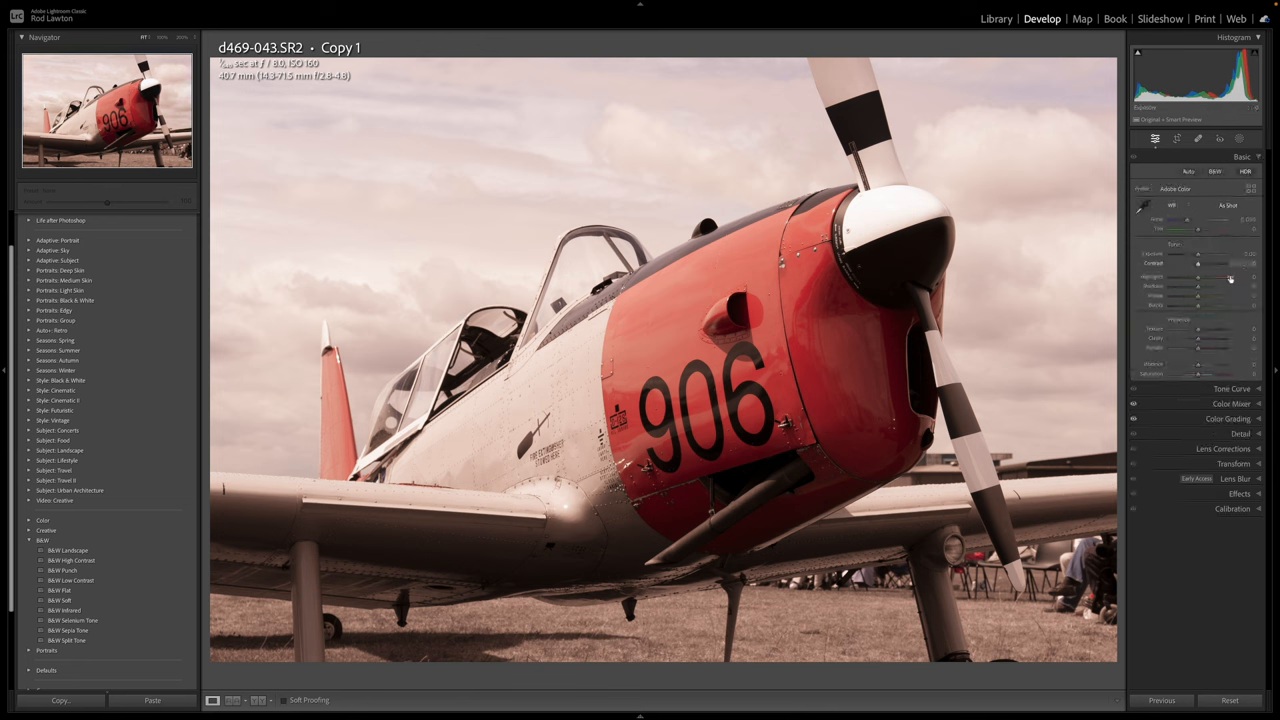
- Raise a Presence slider to give the sepia selective-colour image more grit and contrast
{"action": "left_click_drag", "start_coordinate": [1196, 336], "coordinate": [1224, 336]}
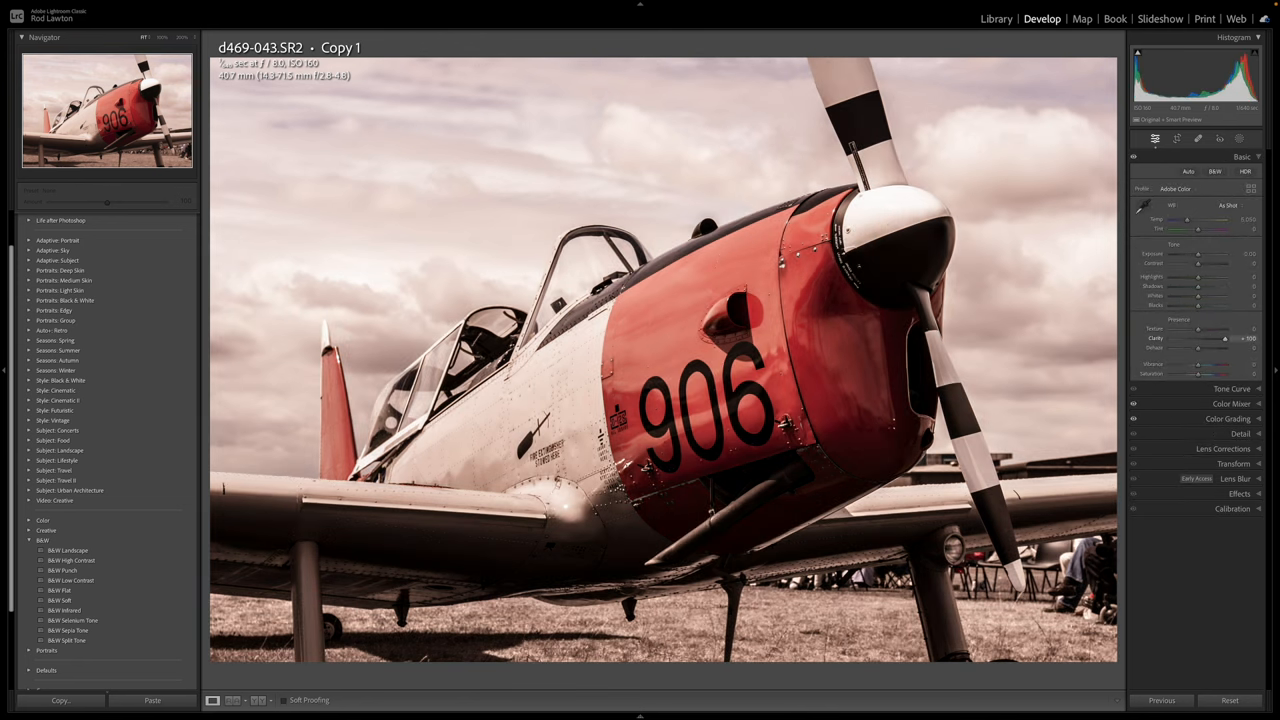